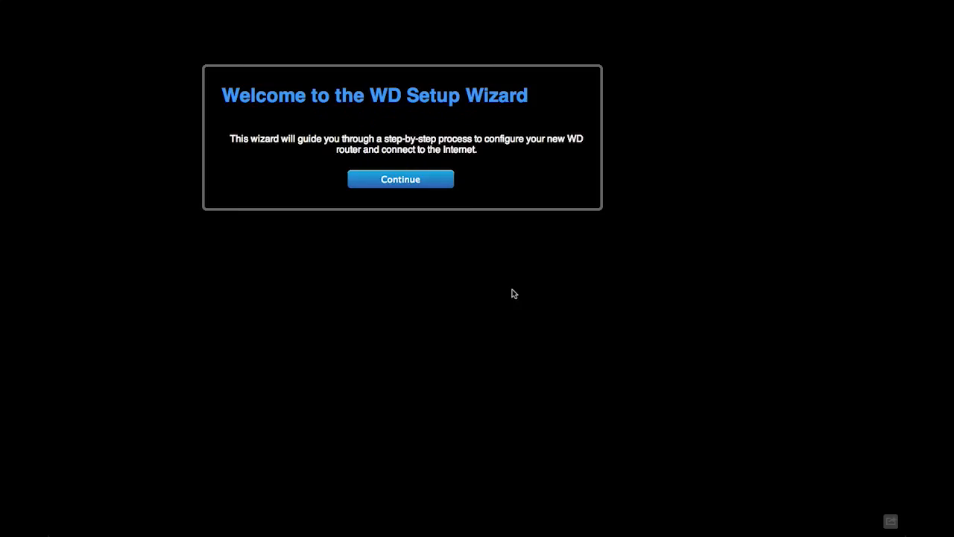
pyautogui.moveTo(435, 214)
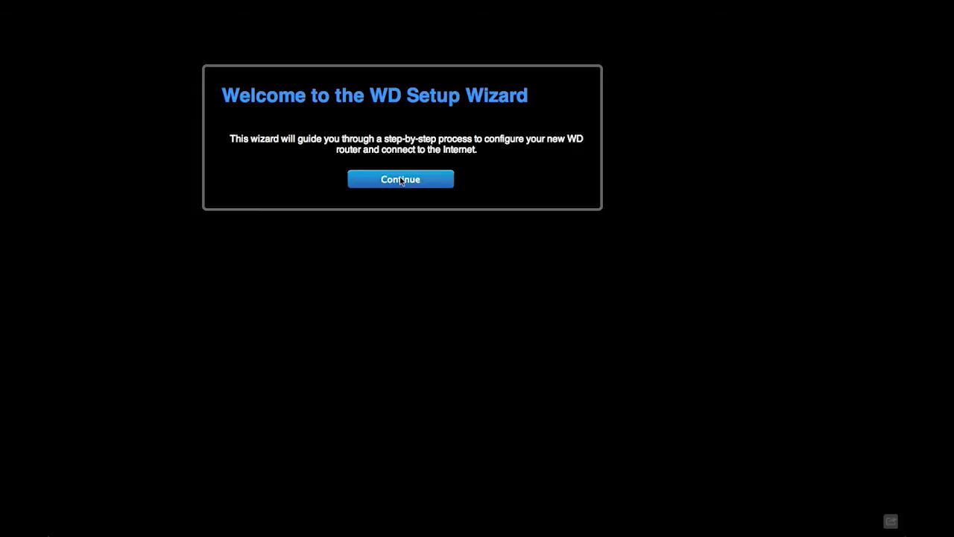
# Continue past the WD Setup Wizard welcome screen to the cable-check step.
pyautogui.click(400, 179)
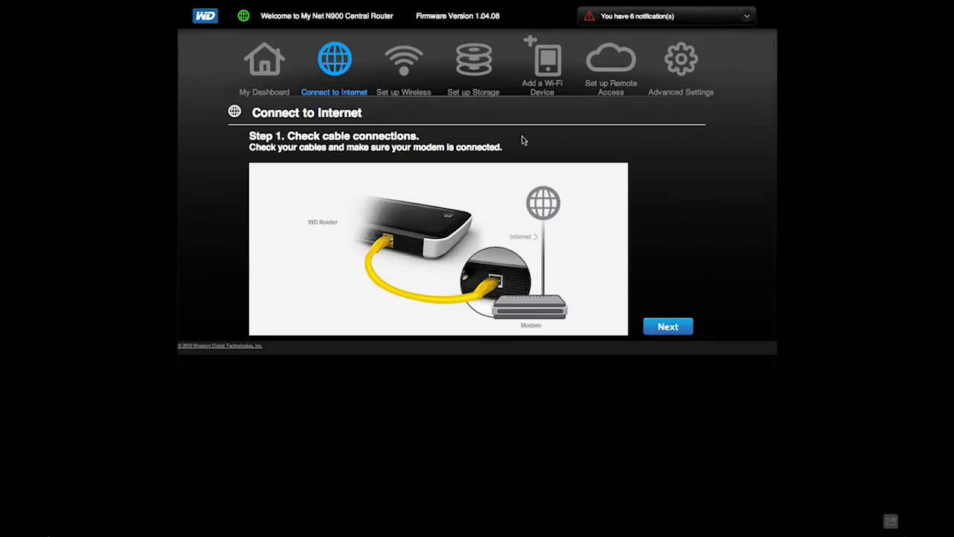
pyautogui.moveTo(508, 318)
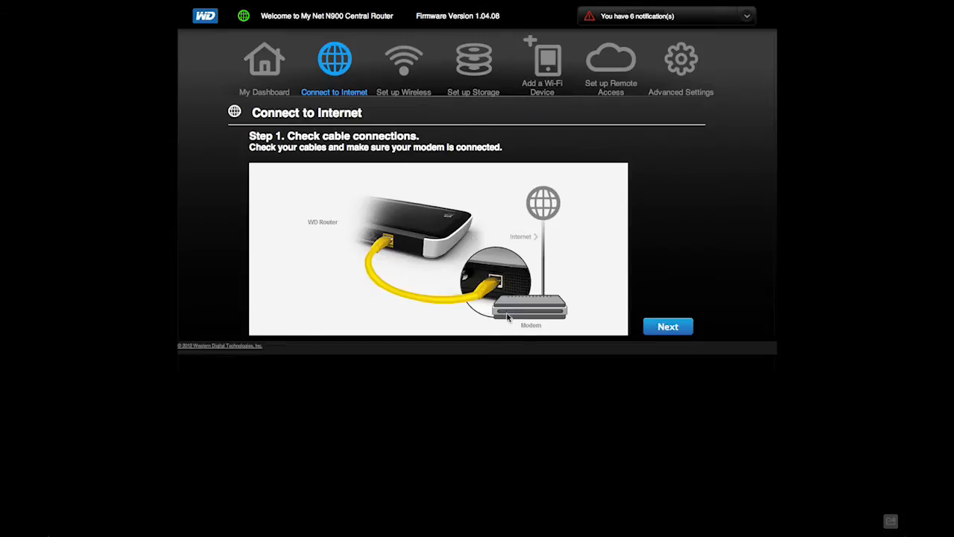
pyautogui.moveTo(668, 326)
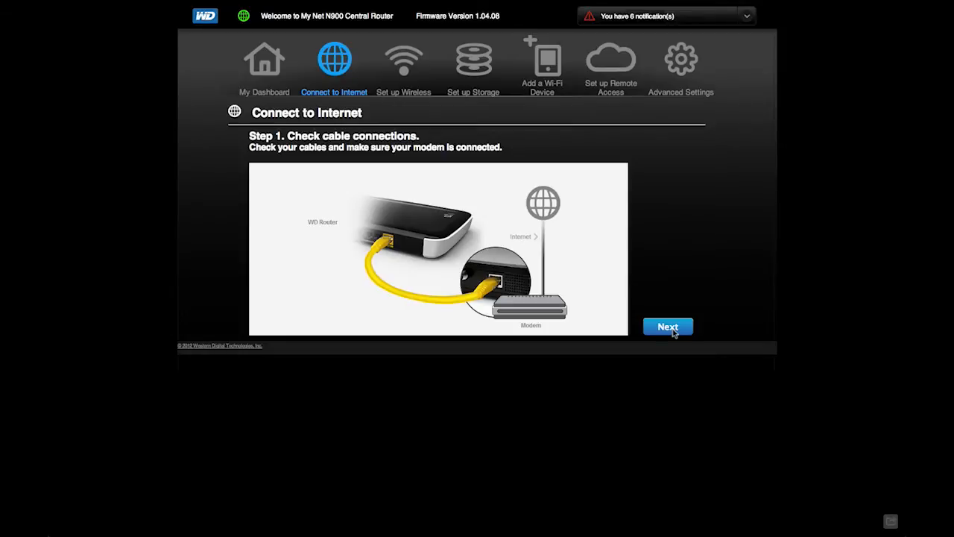
# Advance through the cable check and the successful Internet connection page toward wireless setup.
pyautogui.click(668, 326)
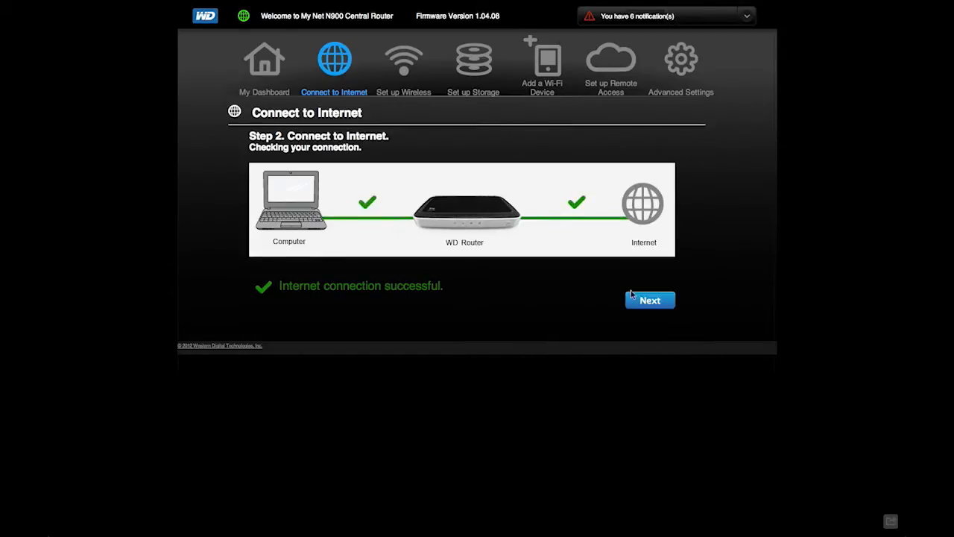
pyautogui.click(649, 299)
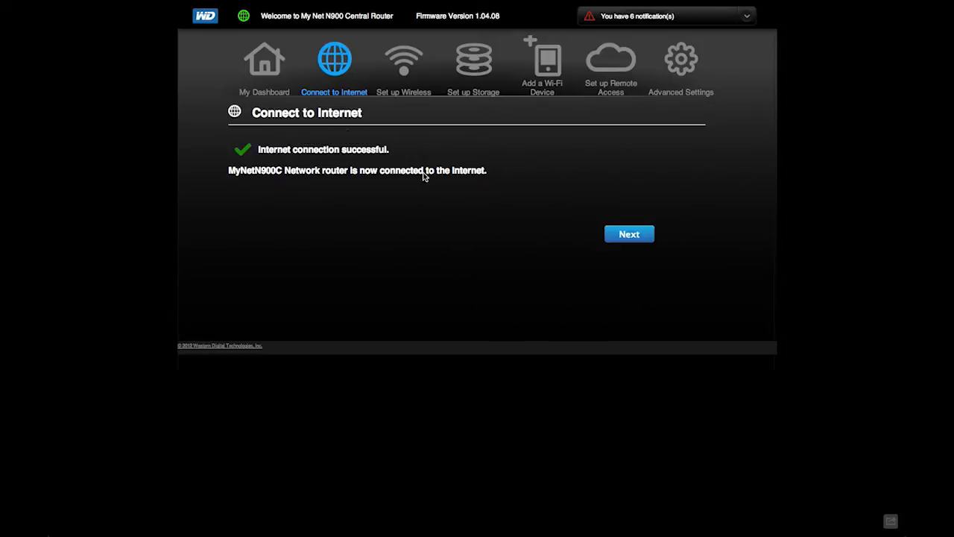
pyautogui.click(629, 234)
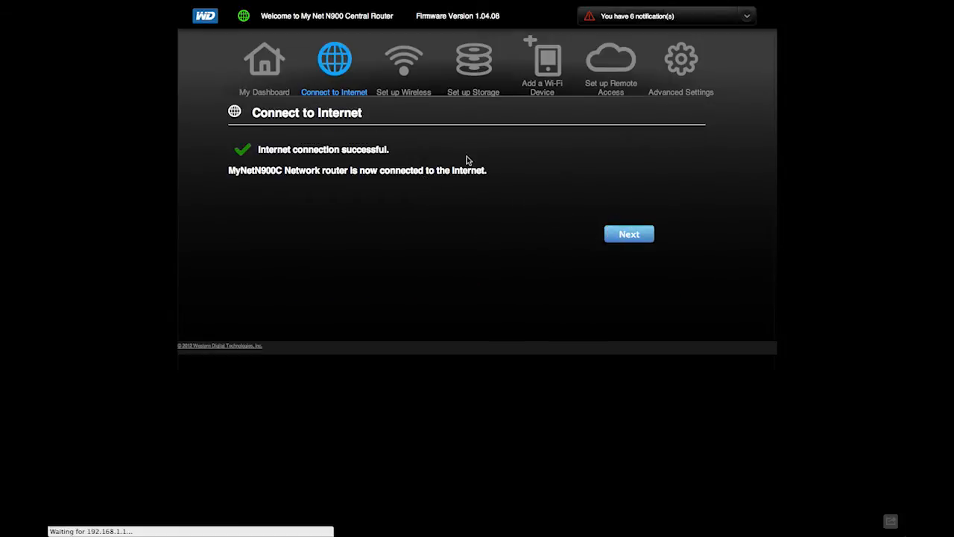
# Rename the 2.4 GHz network from WesternDigital-46 to the new org.thinkcomputers name.
pyautogui.click(628, 233)
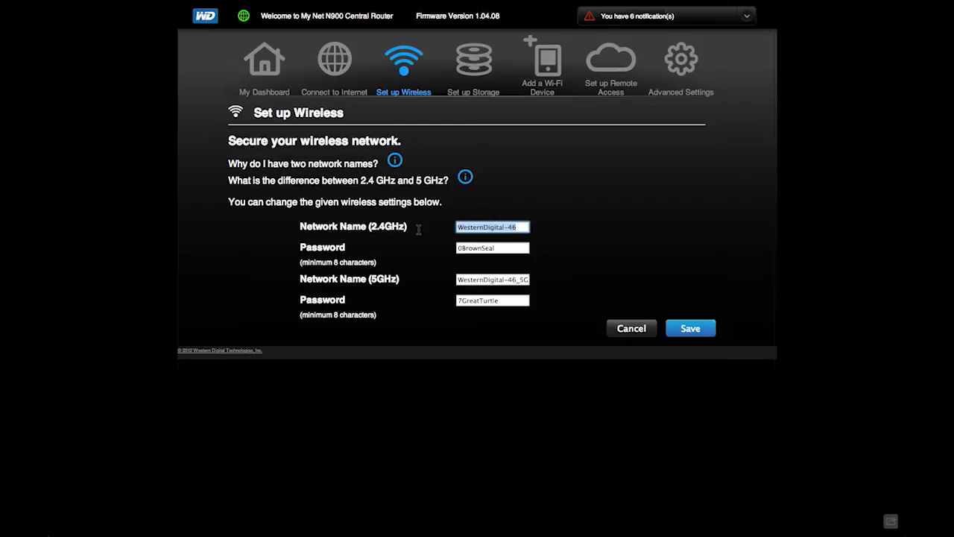
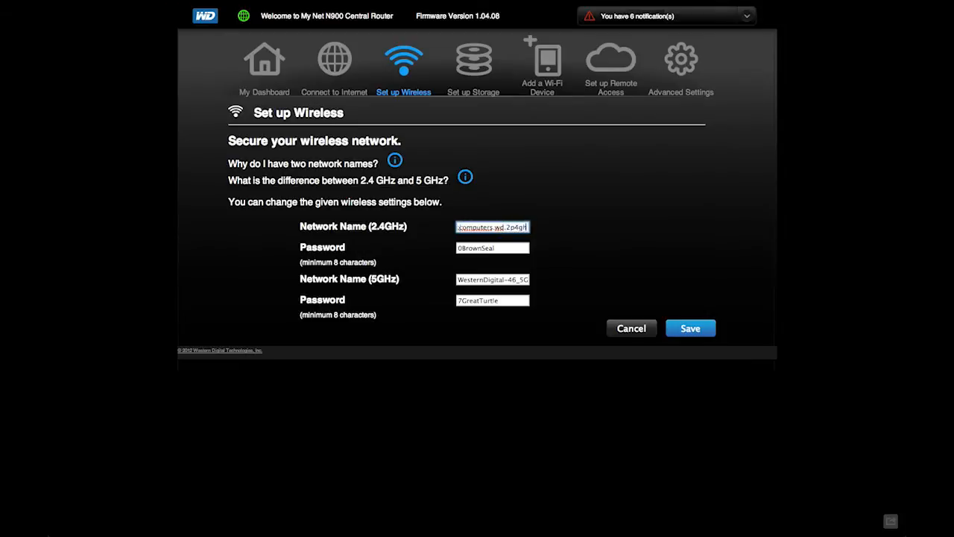
pyautogui.click(492, 247)
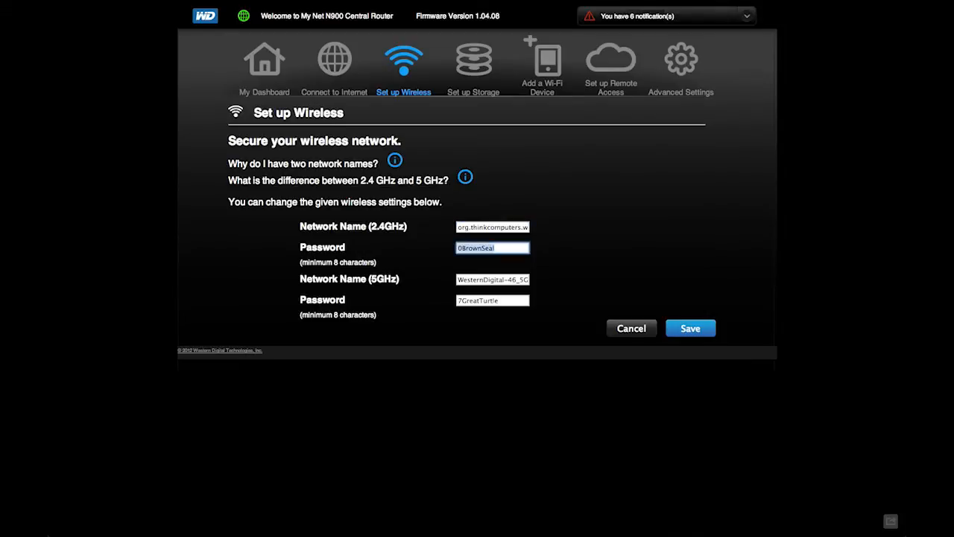
pyautogui.click(491, 248)
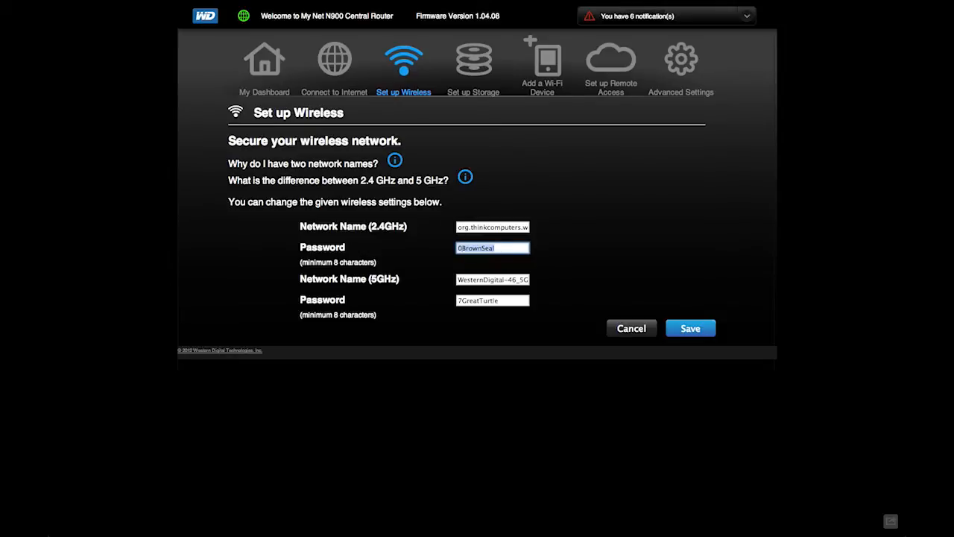
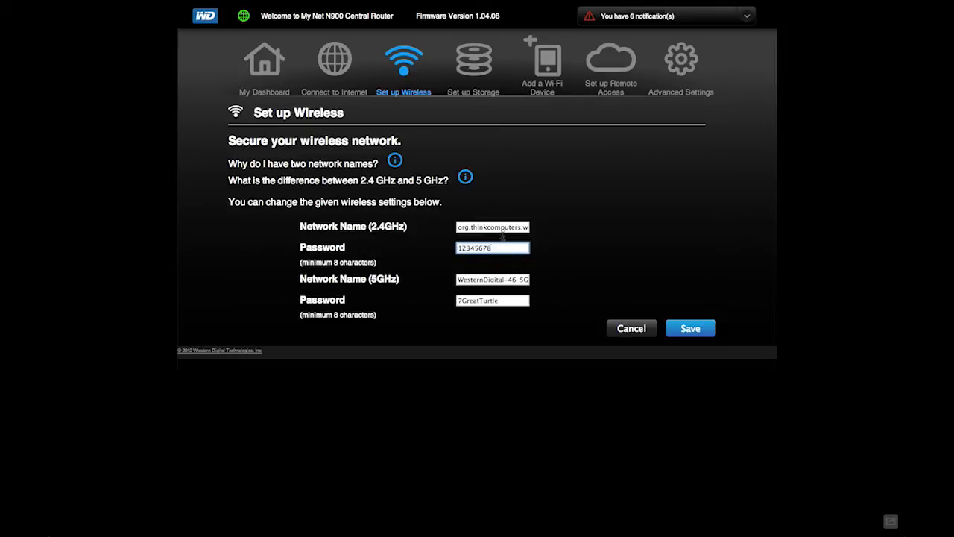
pyautogui.tripleClick(492, 227)
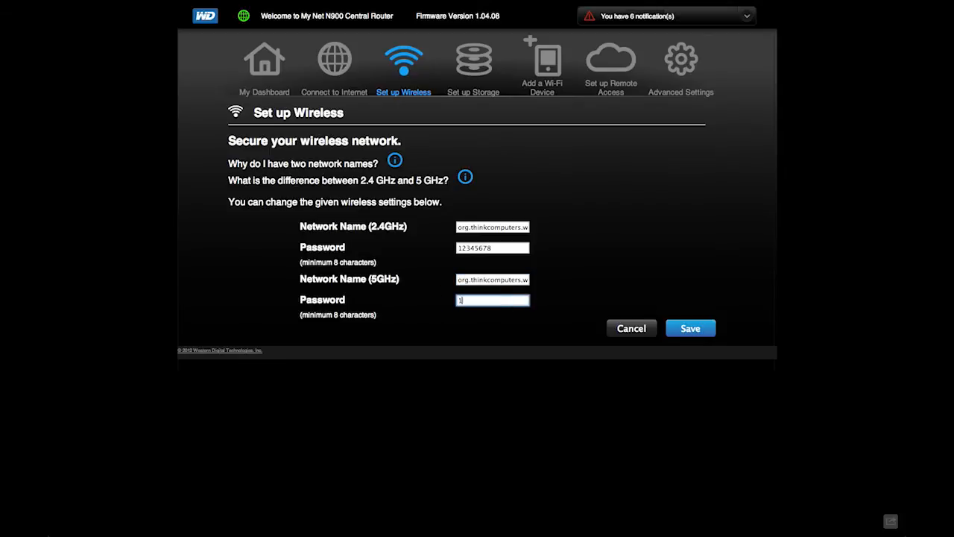
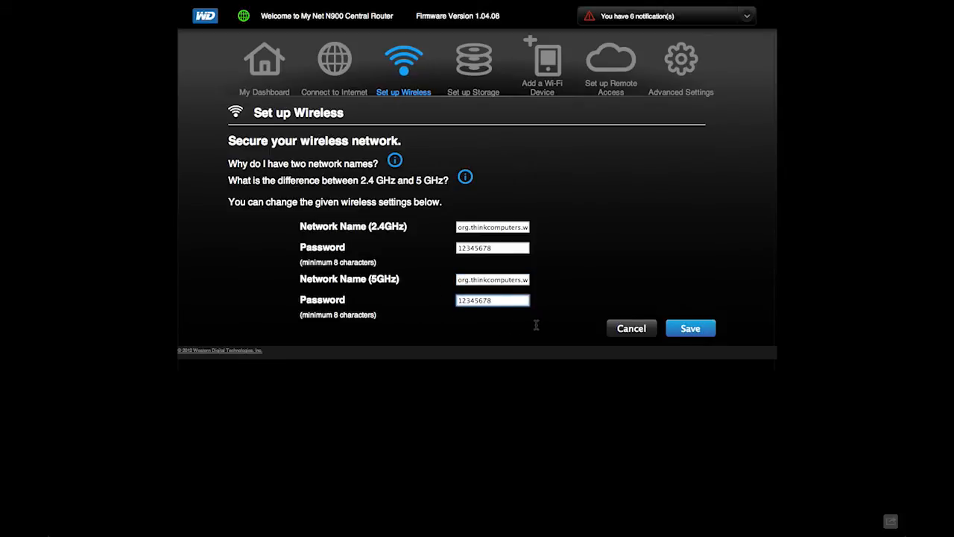
pyautogui.click(690, 328)
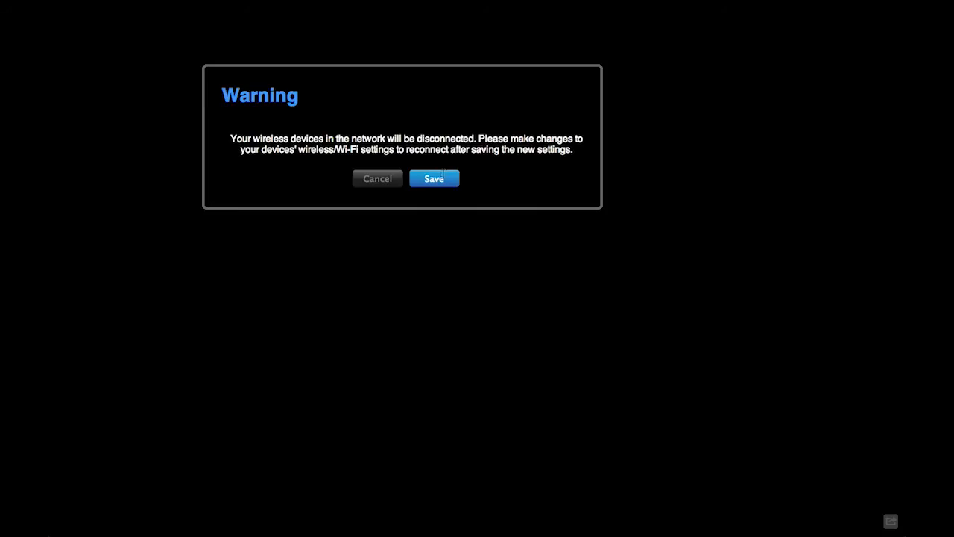
# Accept the disconnect warning to save the wireless changes, then show the Mac's Wi-Fi networks.
pyautogui.click(434, 178)
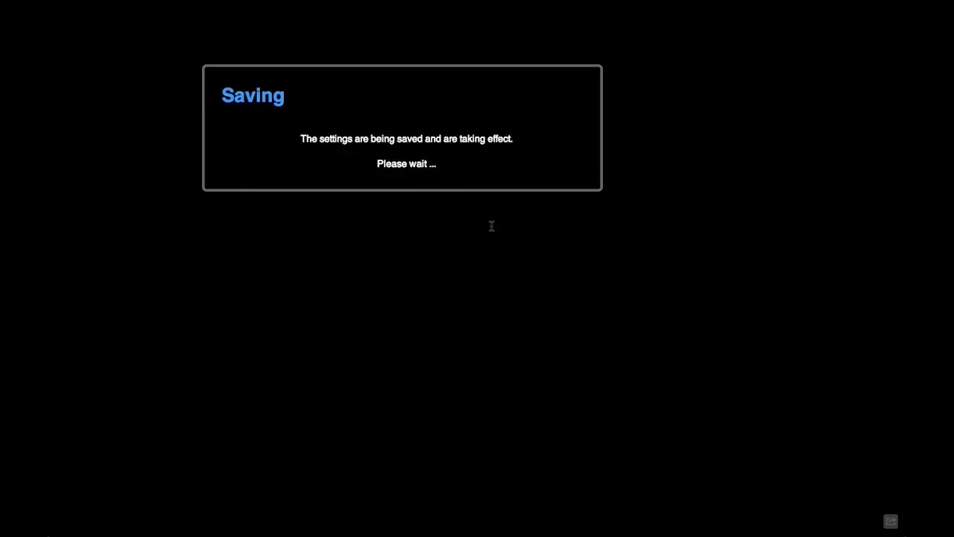
pyautogui.moveTo(504, 253)
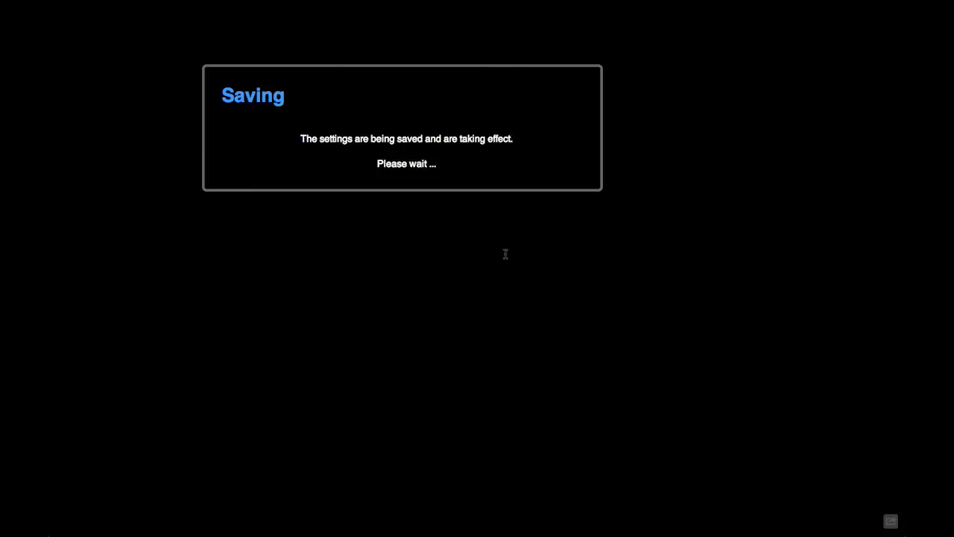
pyautogui.moveTo(576, 308)
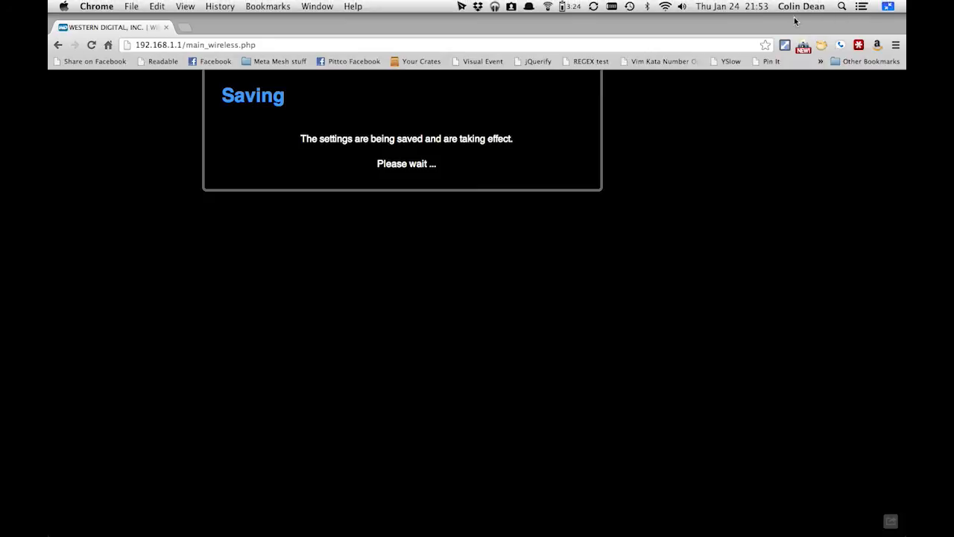
pyautogui.click(663, 6)
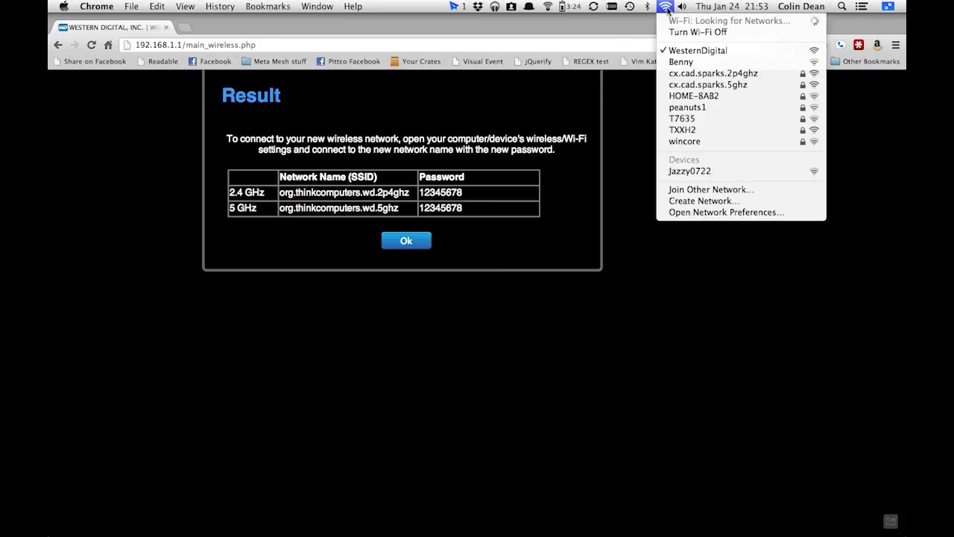
# Join the org.thinkcomputers.wd.5ghz network from the Wi-Fi menu with its new password.
pyautogui.click(732, 107)
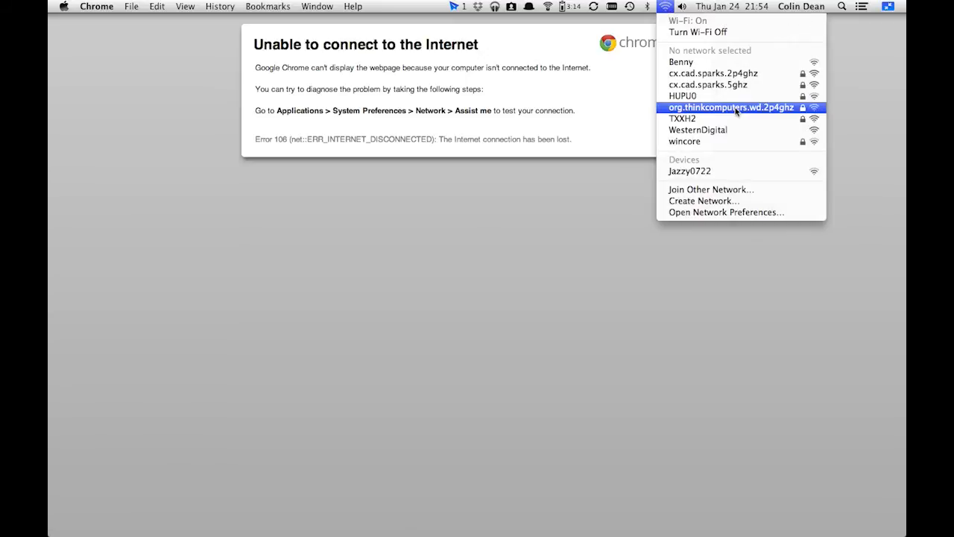
pyautogui.moveTo(719, 110)
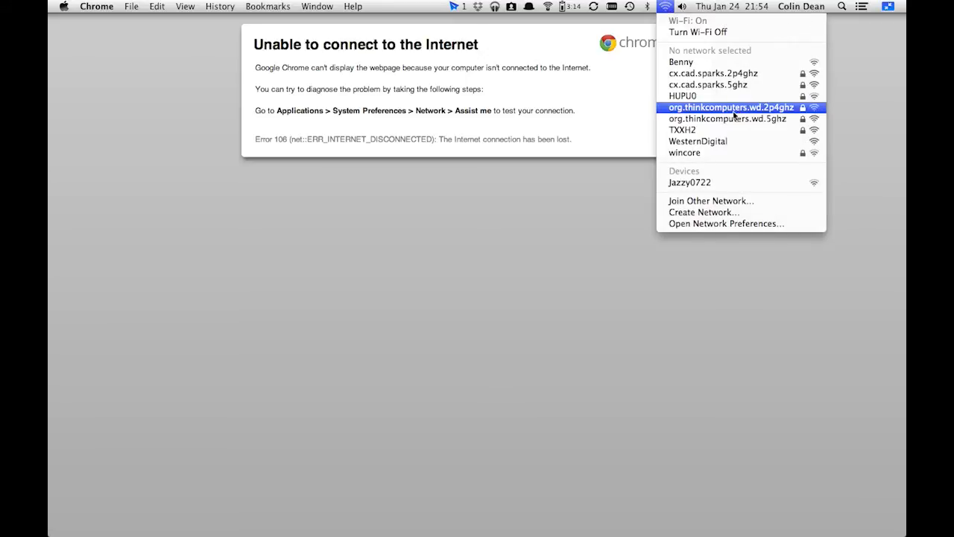
pyautogui.moveTo(727, 118)
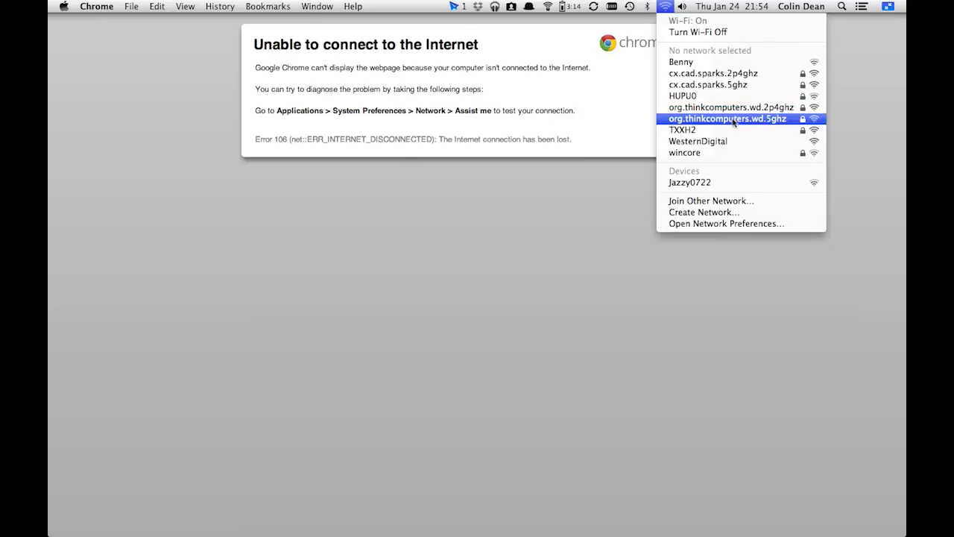
pyautogui.click(726, 119)
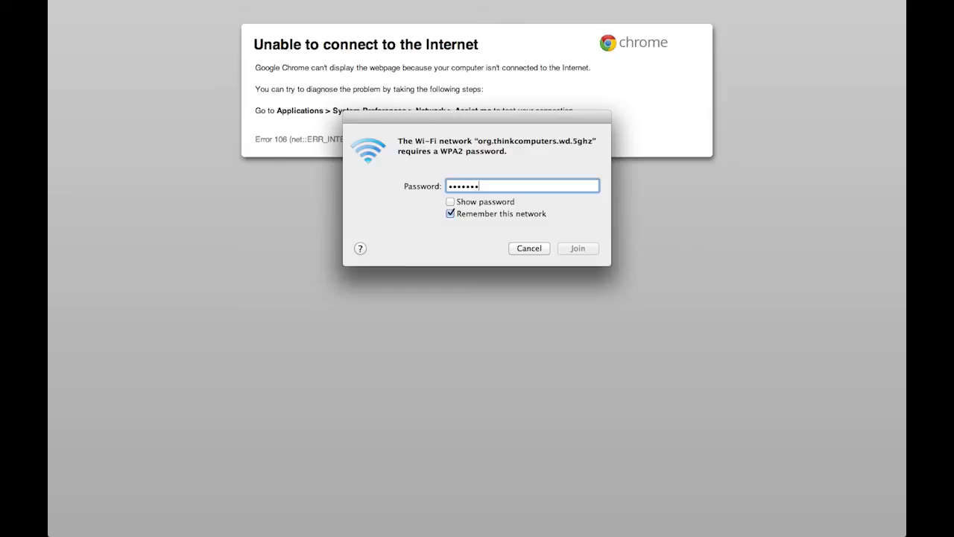
pyautogui.click(578, 247)
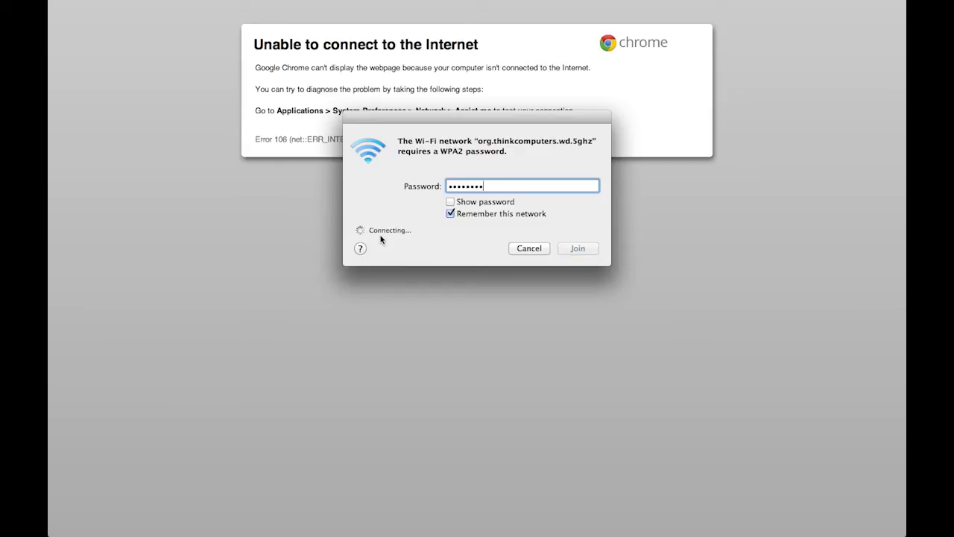